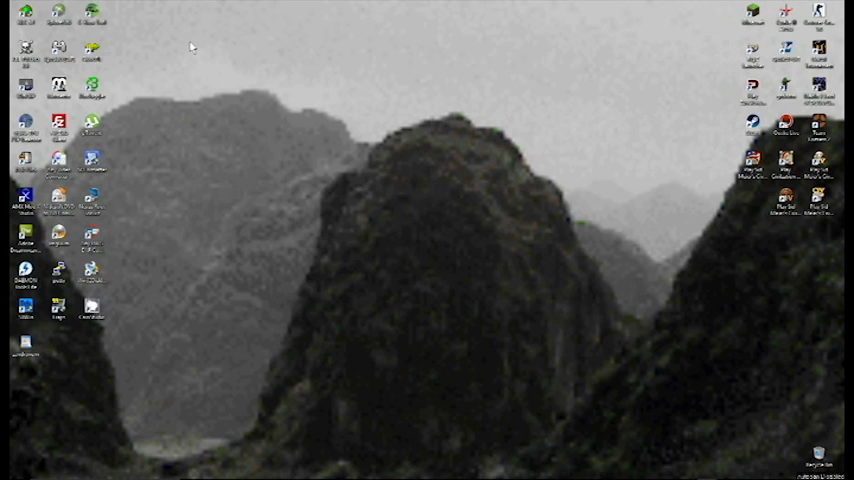
mouse_move(285, 242)
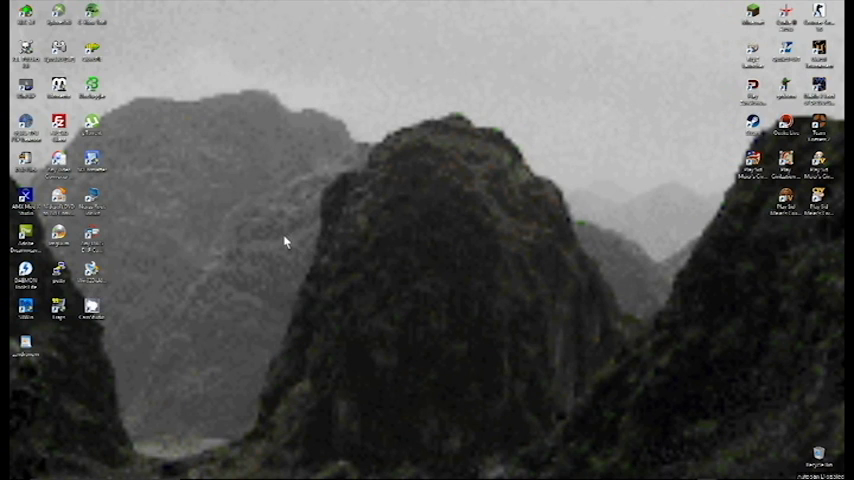
mouse_move(390, 267)
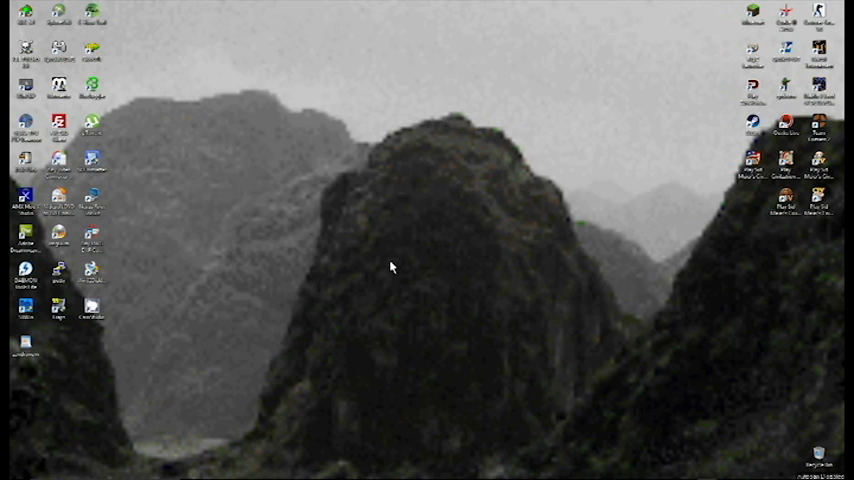
mouse_move(513, 199)
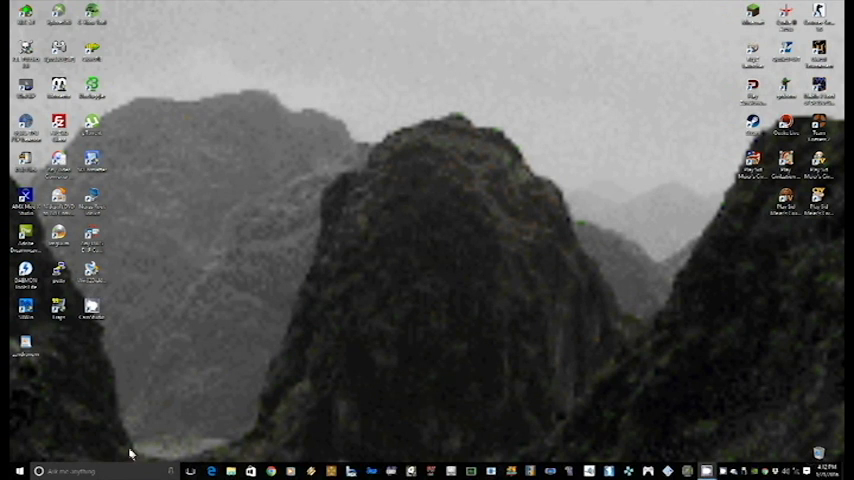
Open Control Panel to show the full list of All Control Panel Items.
click(70, 471)
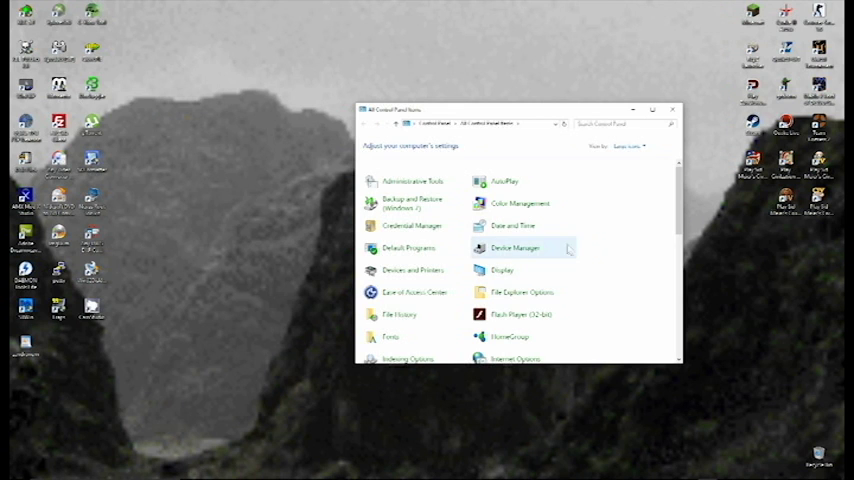
mouse_move(624, 213)
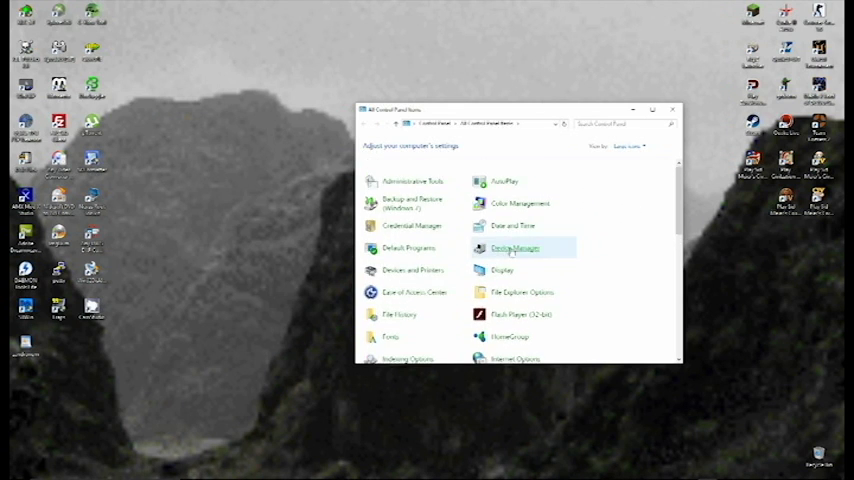
mouse_move(522, 292)
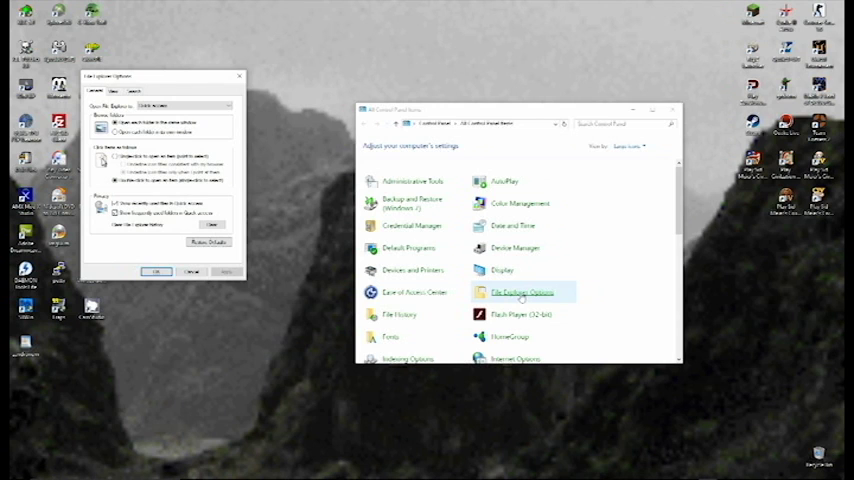
mouse_move(415, 292)
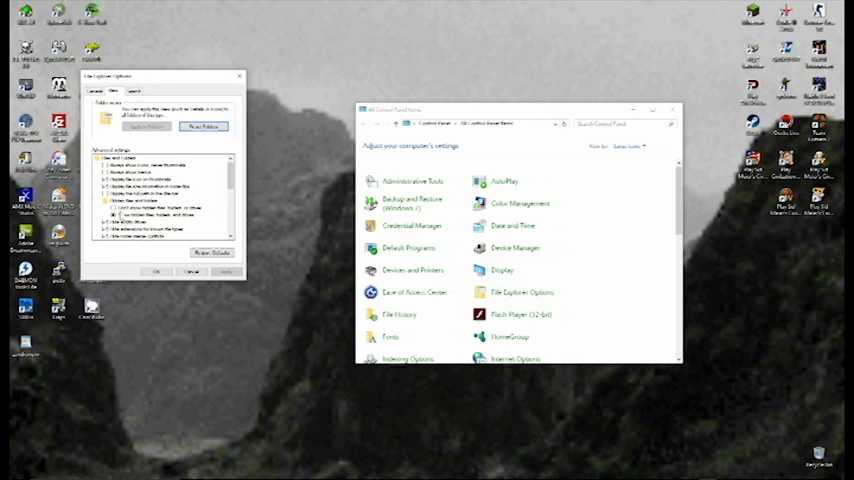
Enable 'Show hidden files, folders, and drives' in File Explorer Options and close it.
click(108, 213)
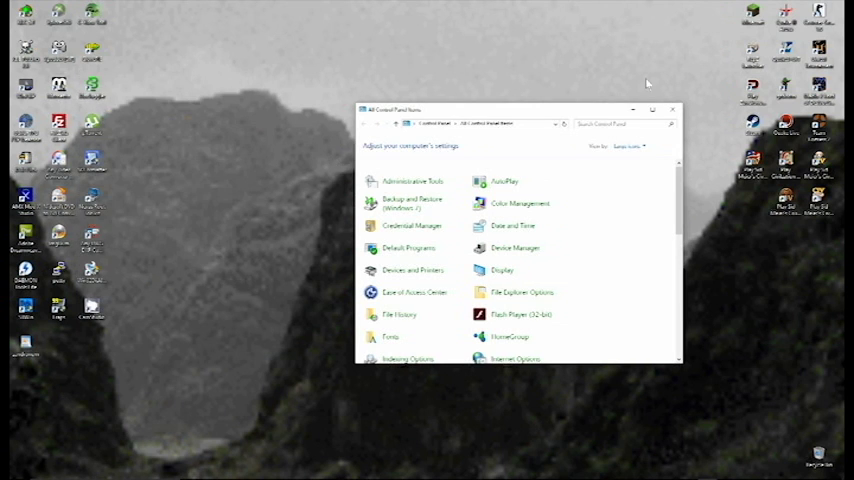
Start Doomseeker's Create Game and clear the Additional WADs and files list.
click(672, 109)
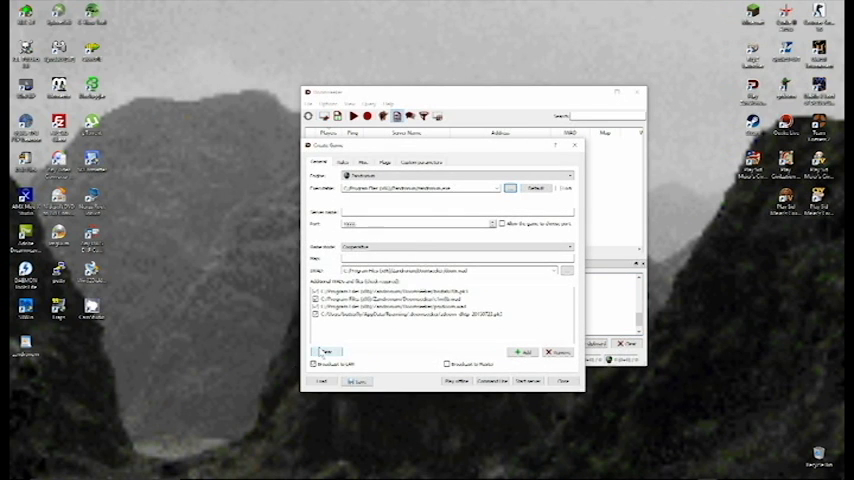
click(326, 351)
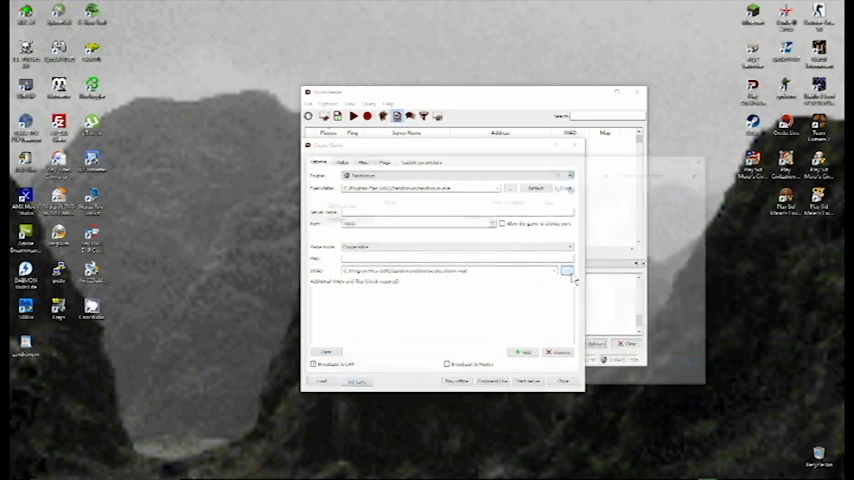
Dismiss the IWAD picker and open the Add file browser on the OS (C:) drive.
click(566, 271)
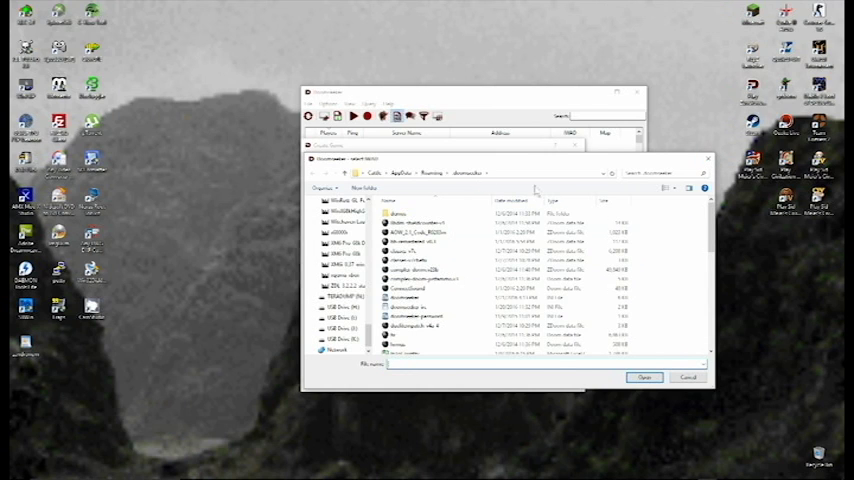
mouse_move(708, 160)
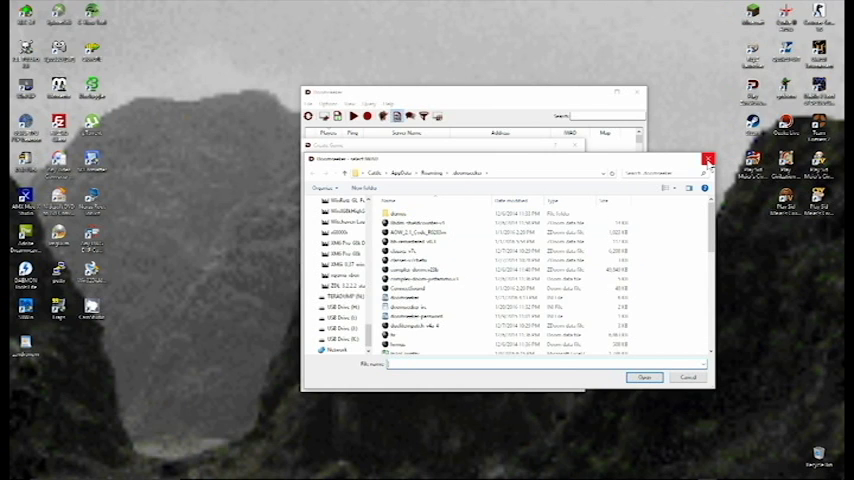
click(708, 160)
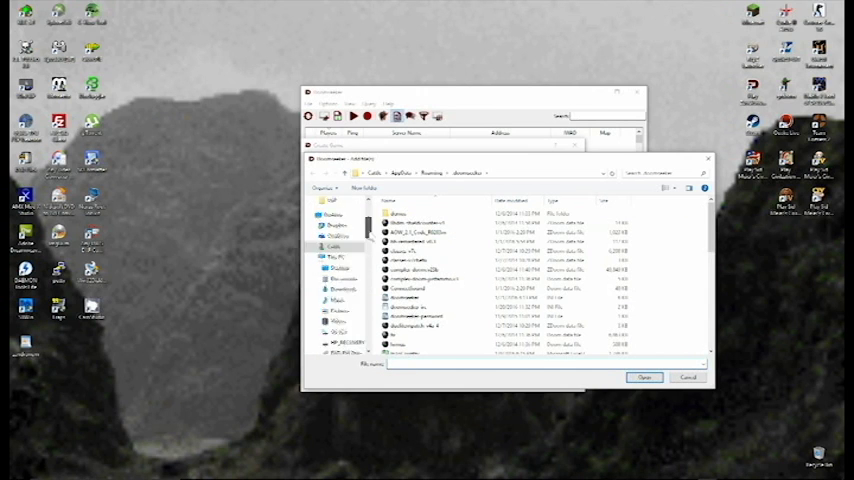
click(335, 254)
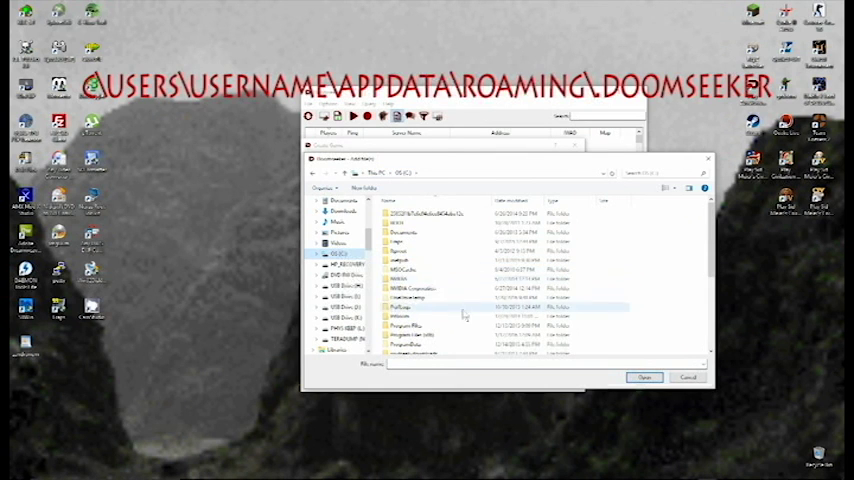
Navigate the file picker to Users > user folder > AppData > Roaming > doomseeker.
scroll(down, 3)
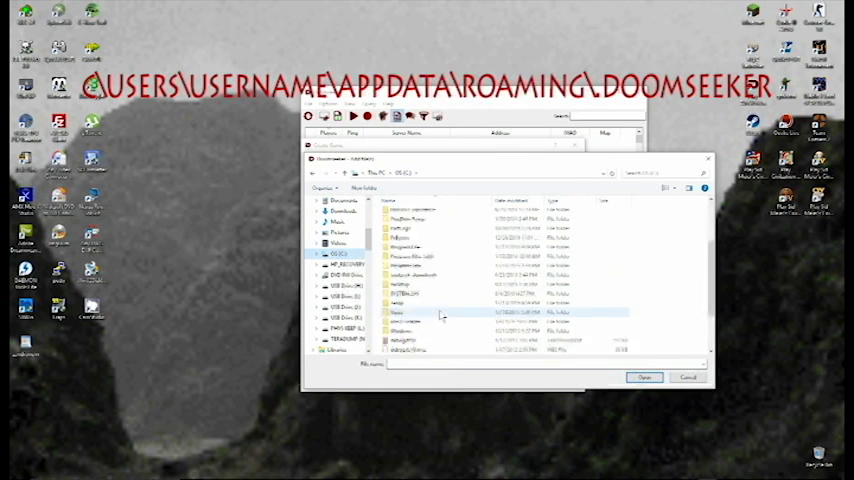
double_click(397, 312)
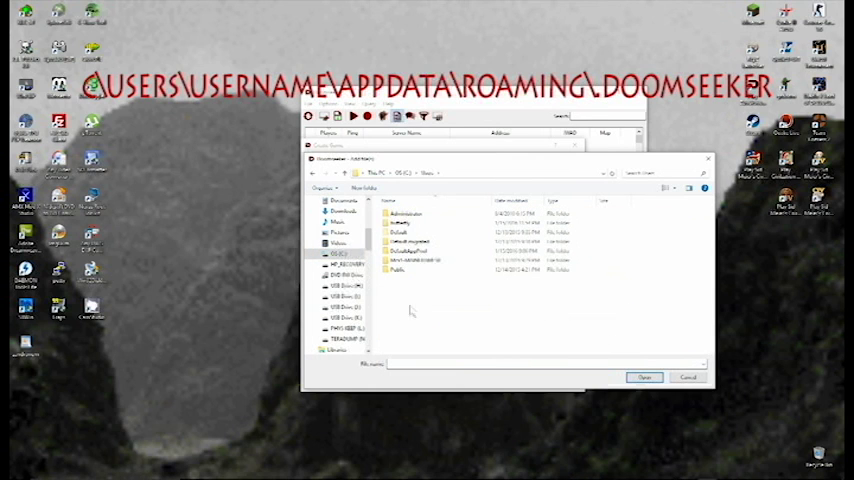
click(410, 223)
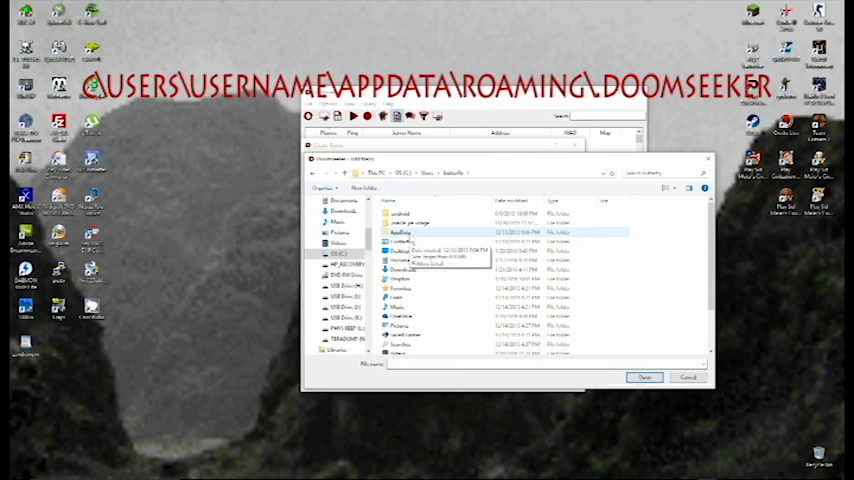
double_click(400, 233)
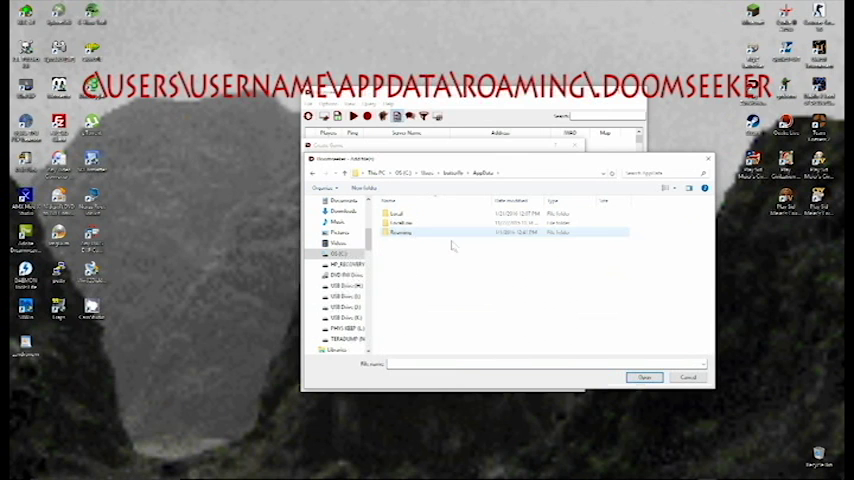
double_click(401, 232)
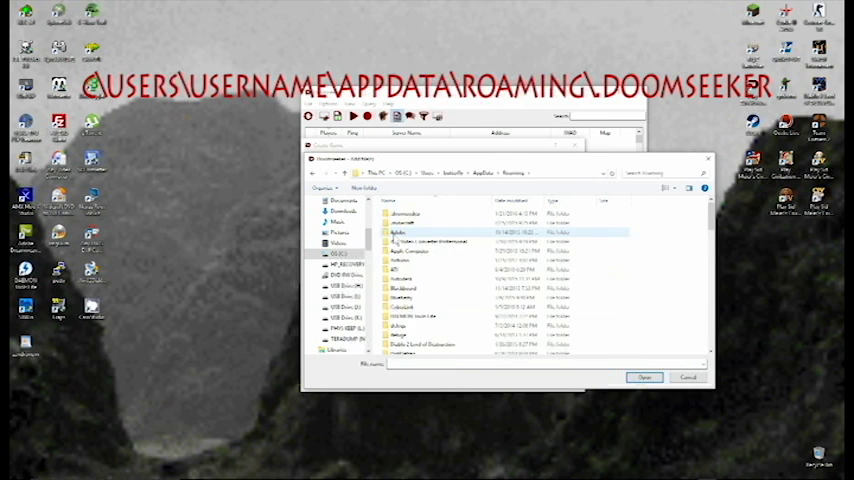
click(405, 214)
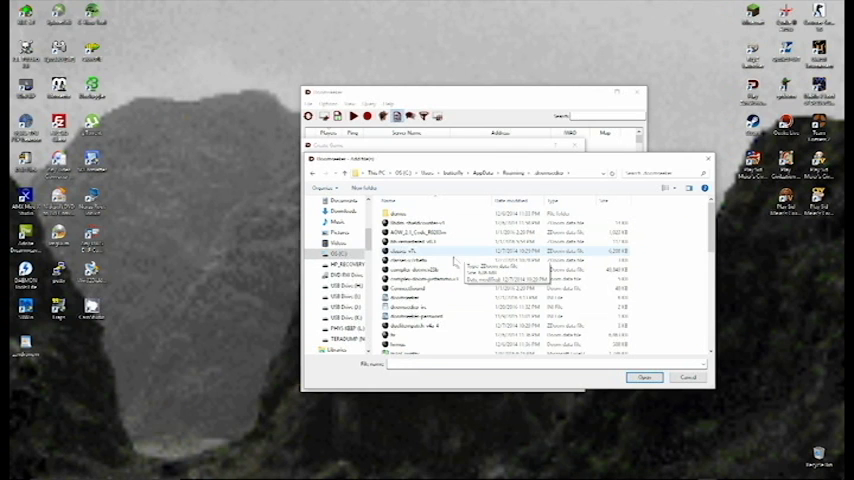
Select a WAD file in the Roaming doomseeker folder and confirm with Open.
scroll(down, 3)
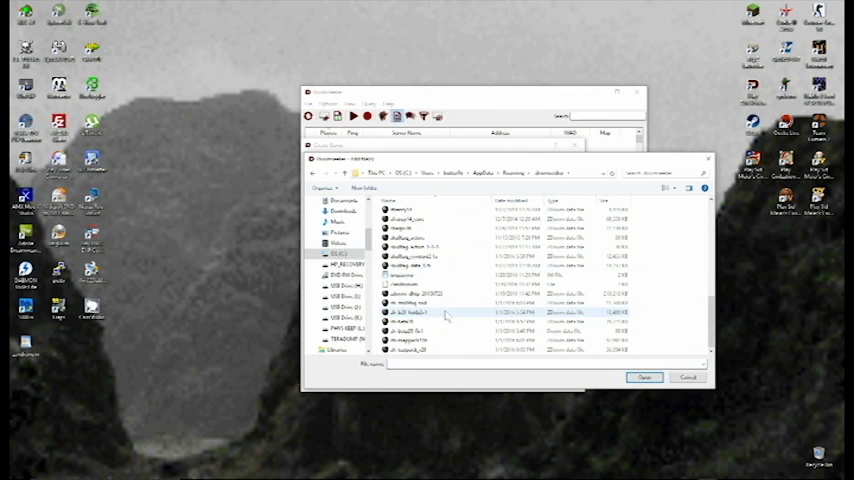
mouse_move(430, 340)
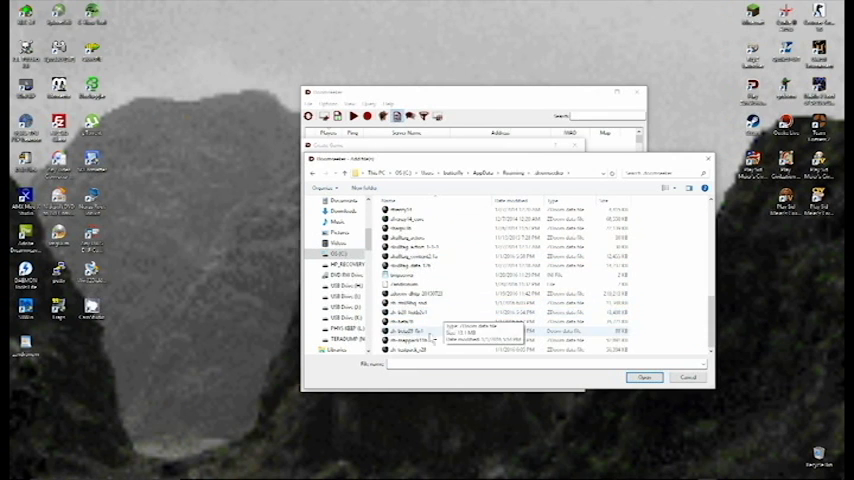
click(410, 293)
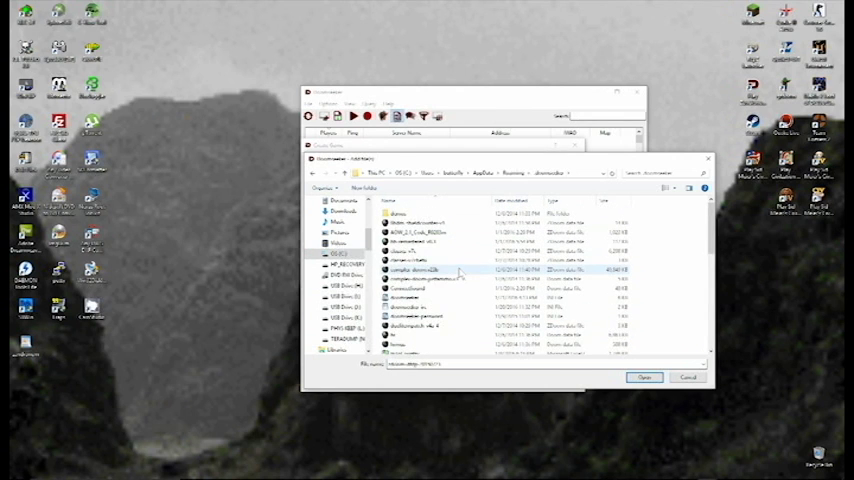
scroll(down, 3)
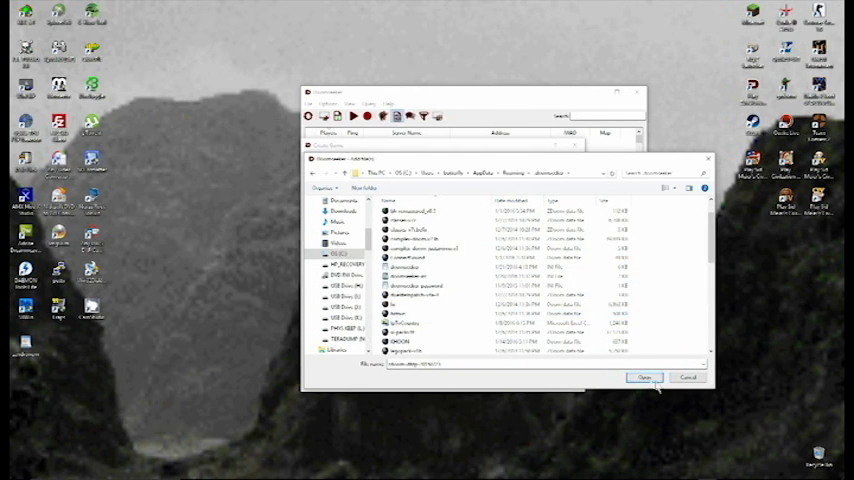
click(645, 377)
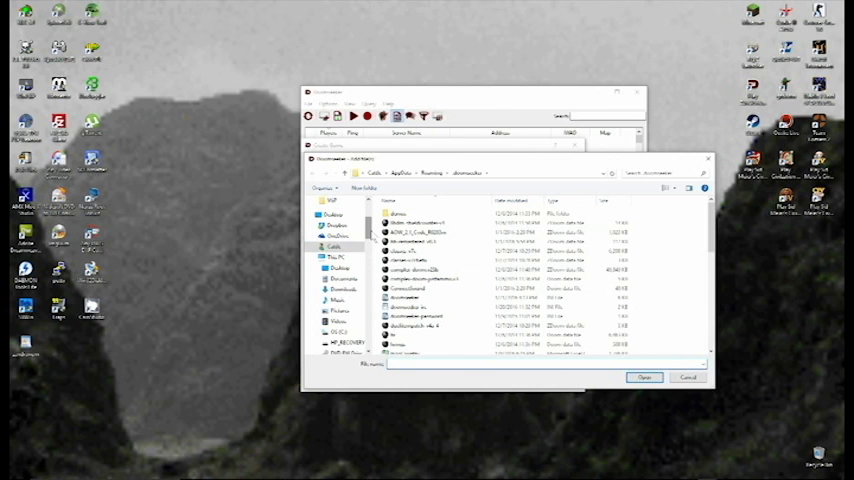
Browse the file picker to C:\Program Files (x86)\Zandronum\doomseeker.
click(337, 257)
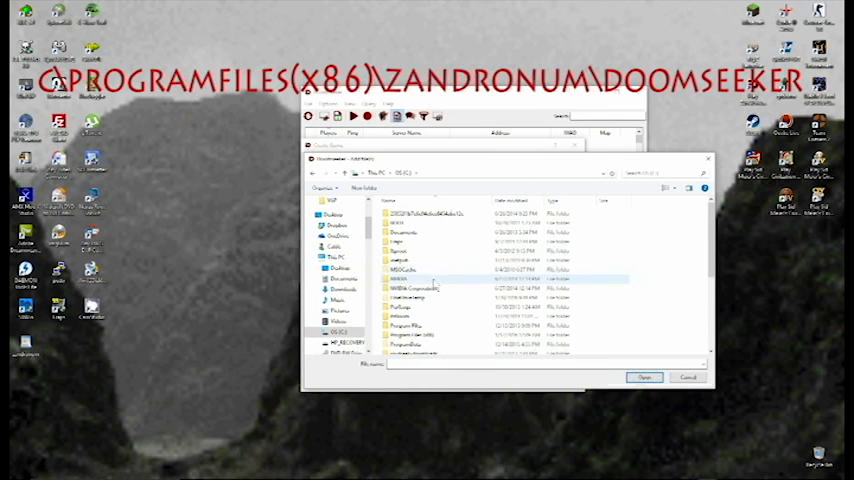
scroll(down, 3)
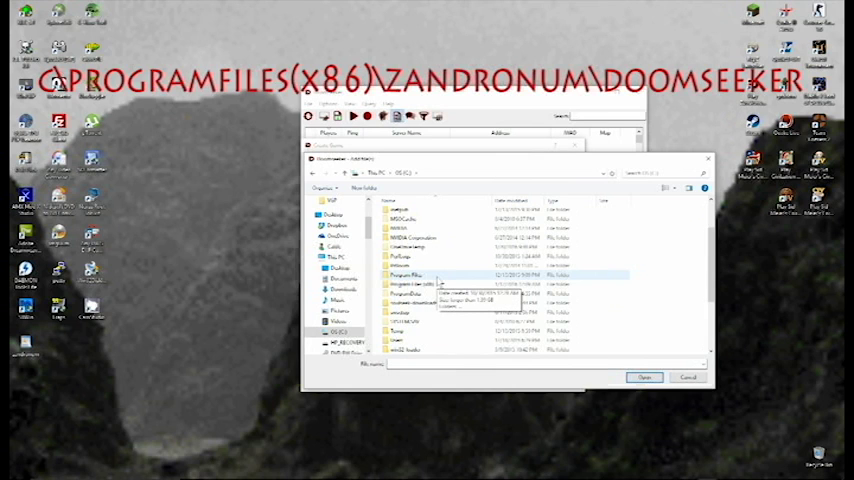
click(420, 285)
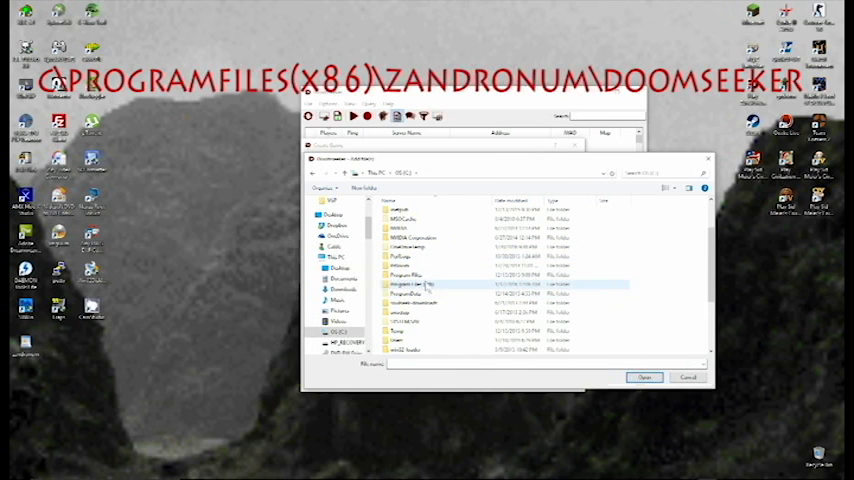
double_click(410, 285)
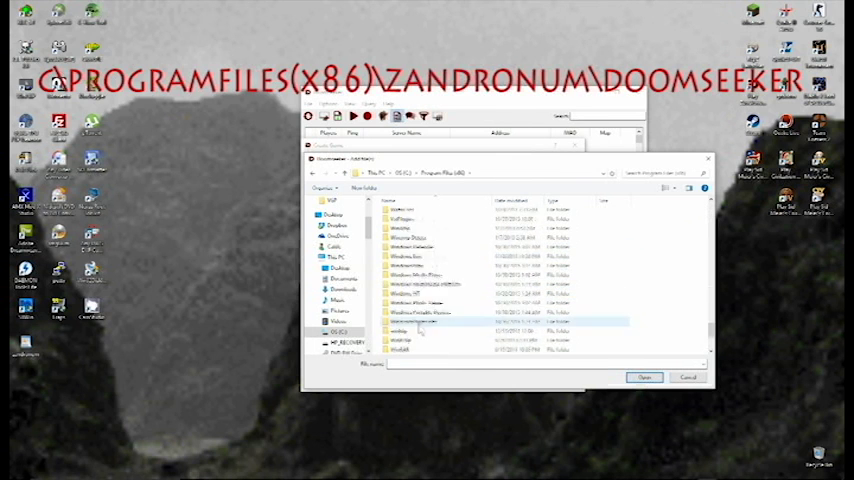
double_click(412, 324)
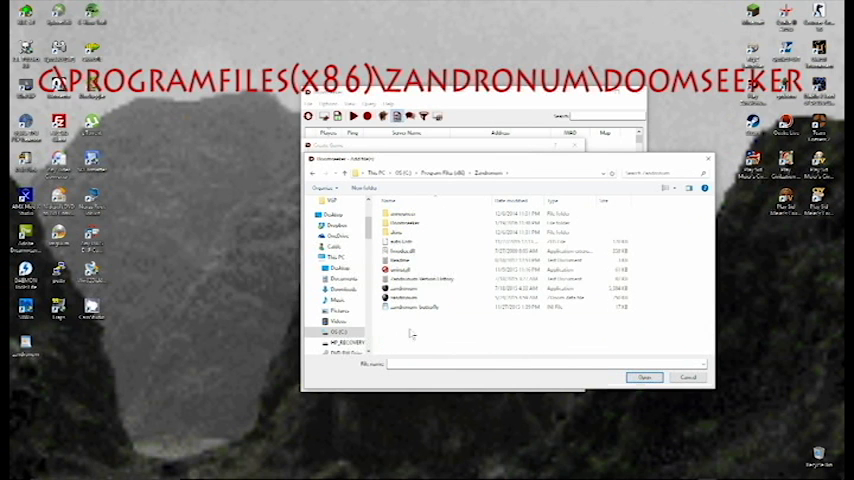
double_click(405, 222)
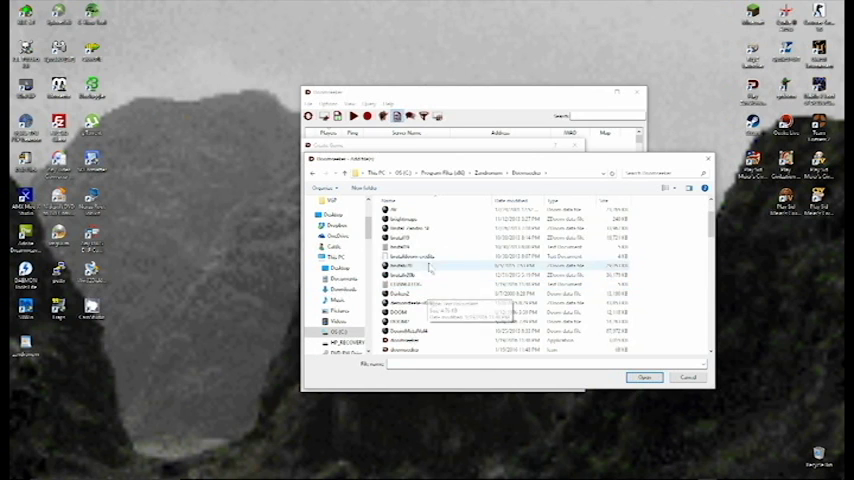
Select WAD files in the Zandronum doomseeker folder, scrolling through the list.
click(405, 275)
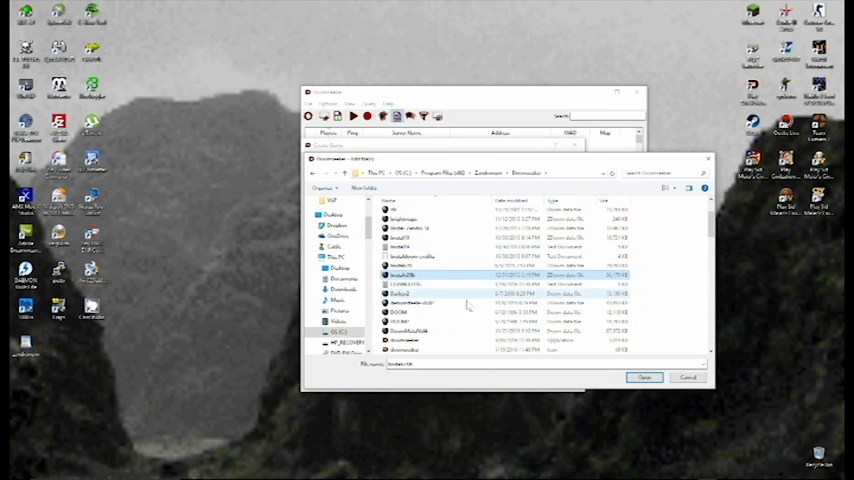
scroll(down, 3)
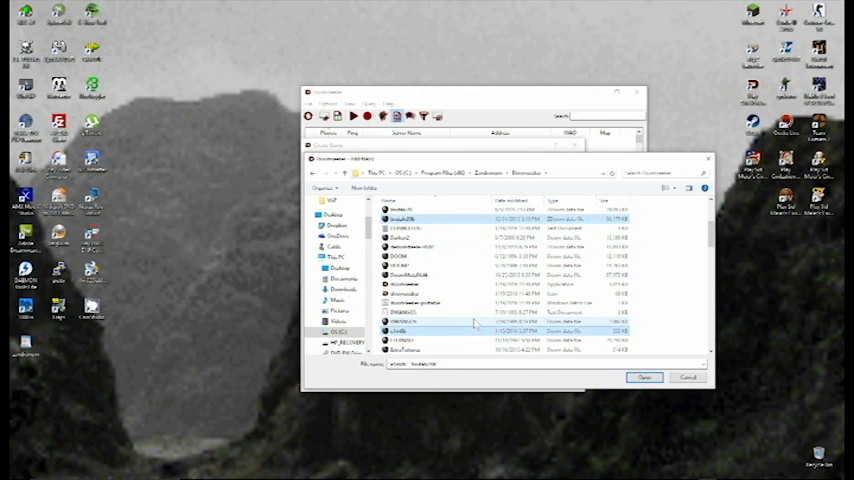
scroll(down, 3)
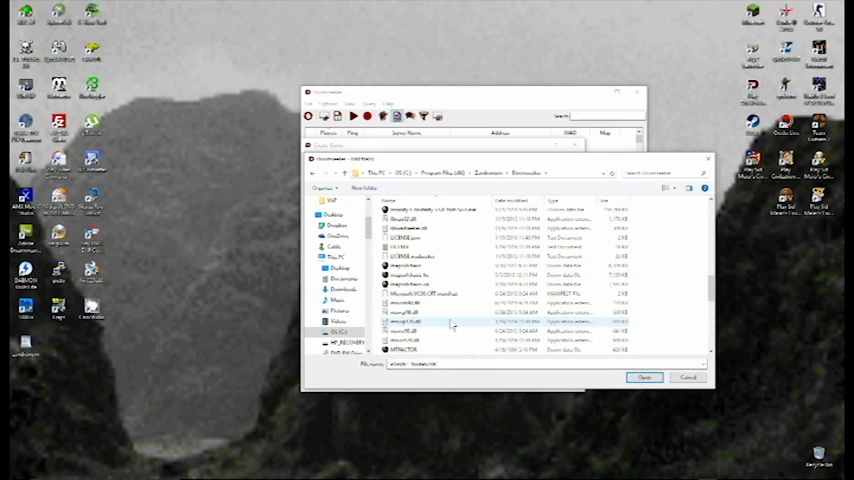
scroll(down, 3)
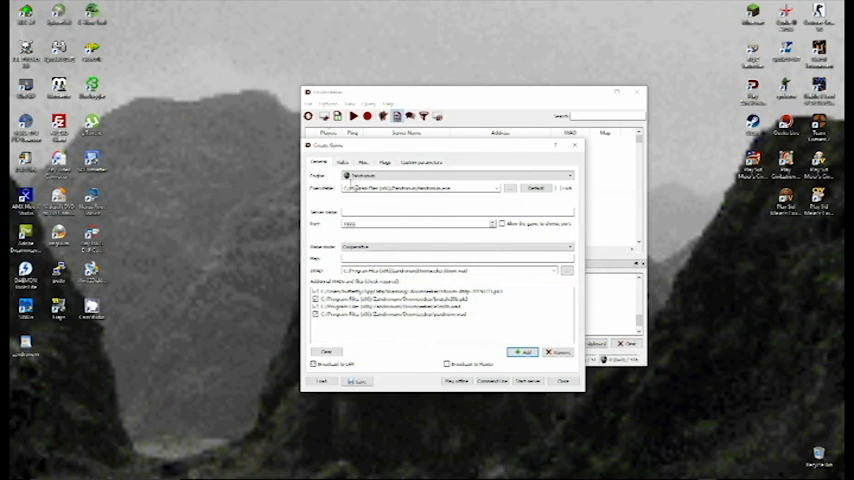
View the Misc tab's URL, e-mail and password fields, then move to Flags.
click(343, 161)
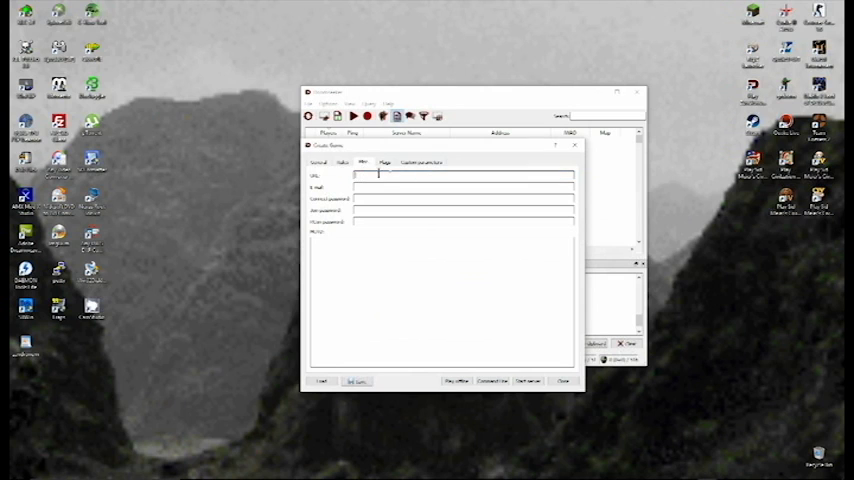
click(463, 189)
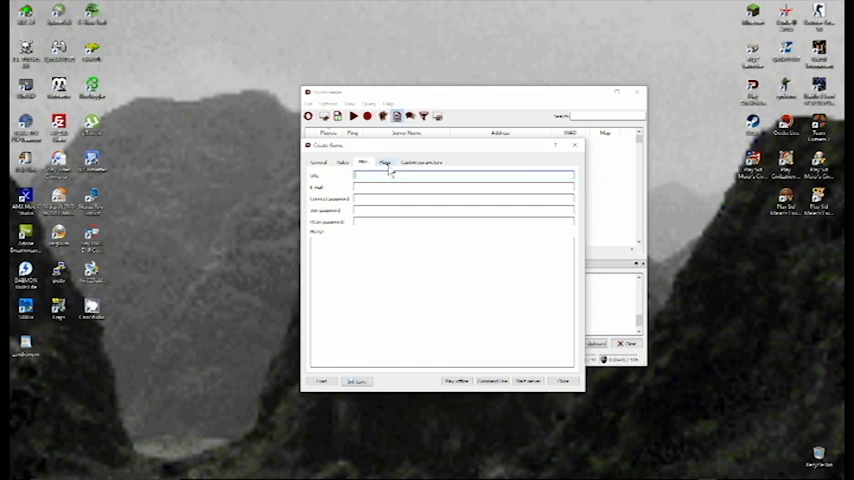
click(384, 162)
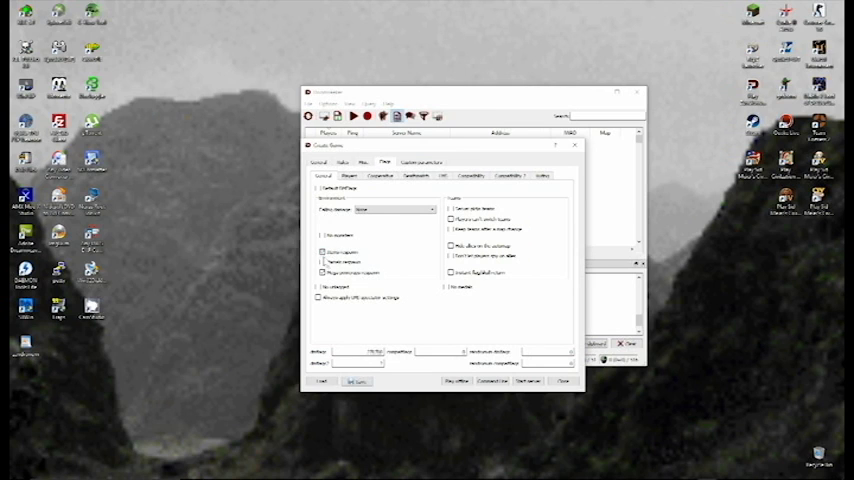
mouse_move(573, 268)
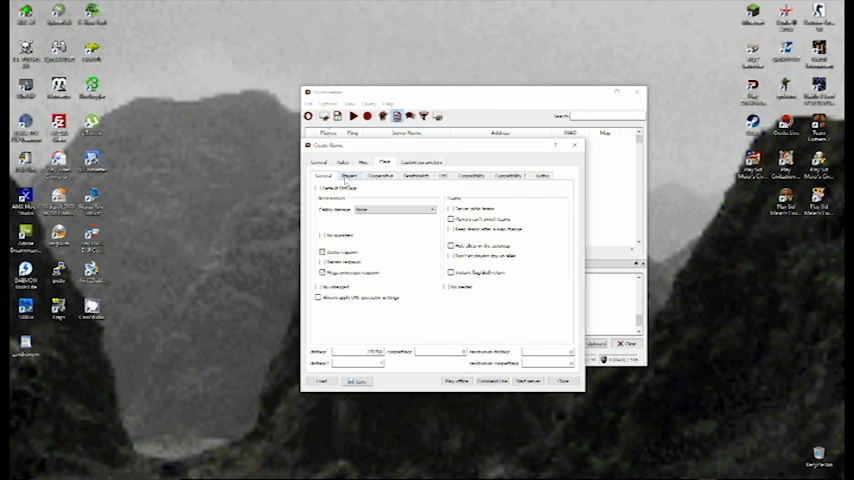
Switch the Create Game flags from general options to the player-related flags.
click(380, 176)
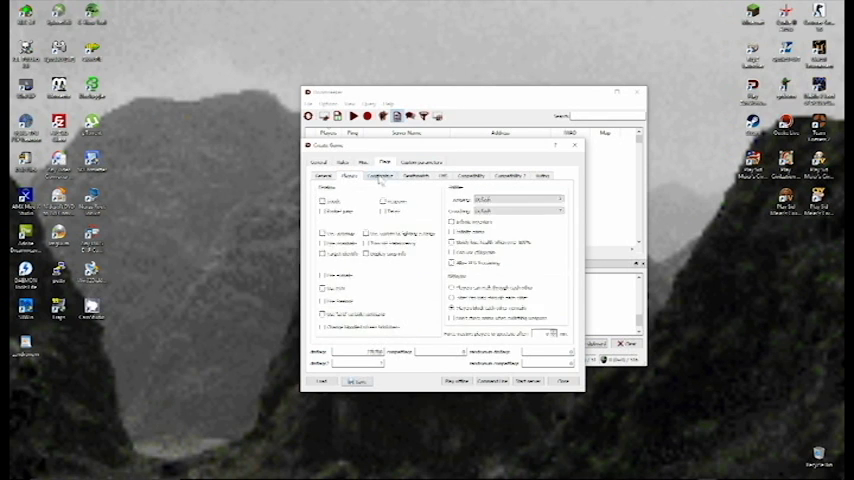
Review the Players and Deathmatch flags, then go back to the General settings.
click(471, 176)
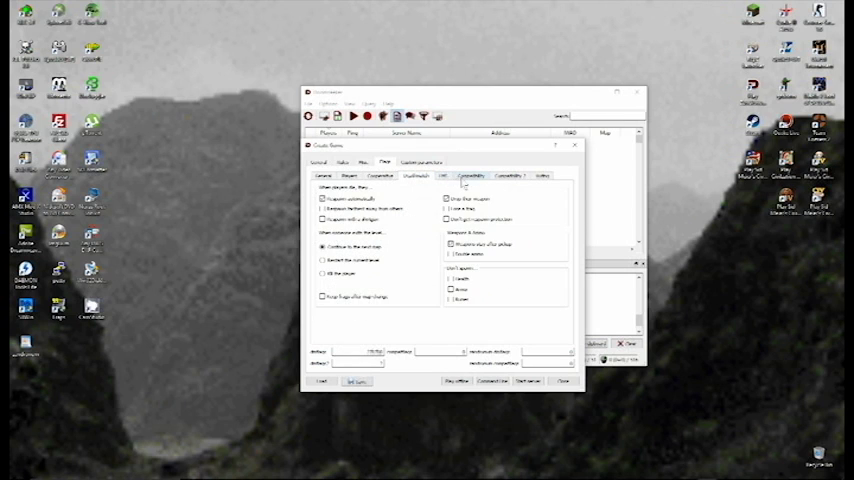
click(421, 162)
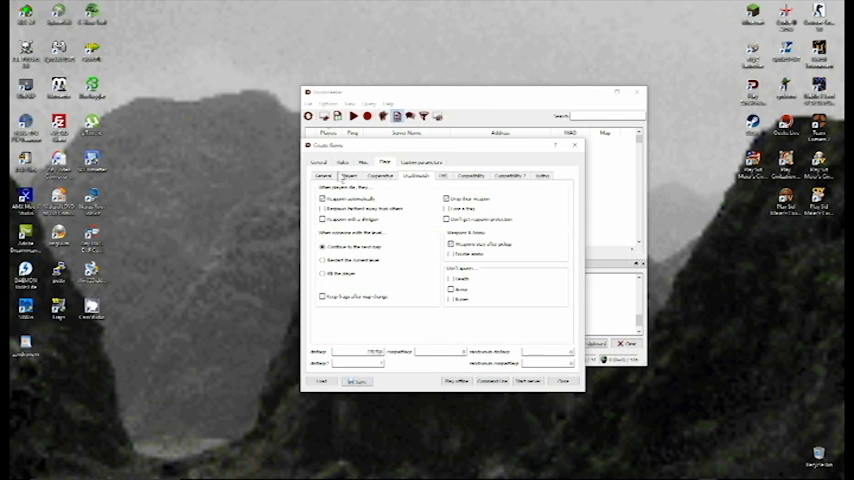
click(319, 162)
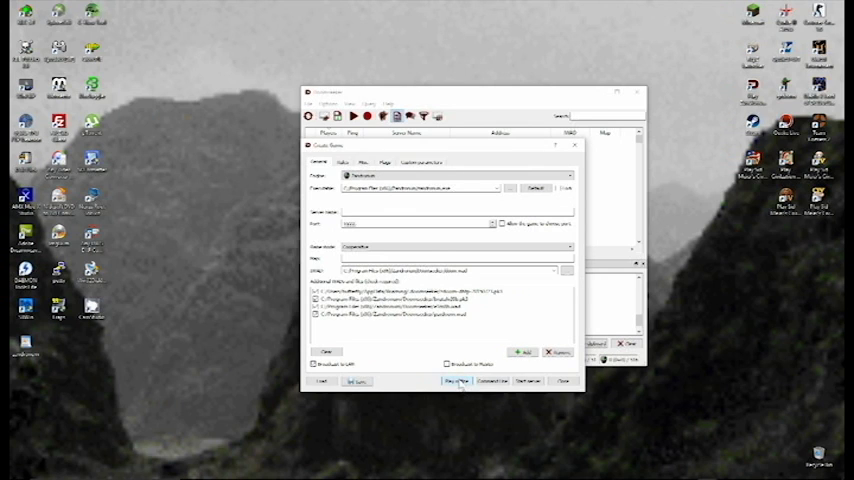
Launch The Ultimate DOOM offline in Zandronum, loading into E1M1 Hangar.
click(456, 381)
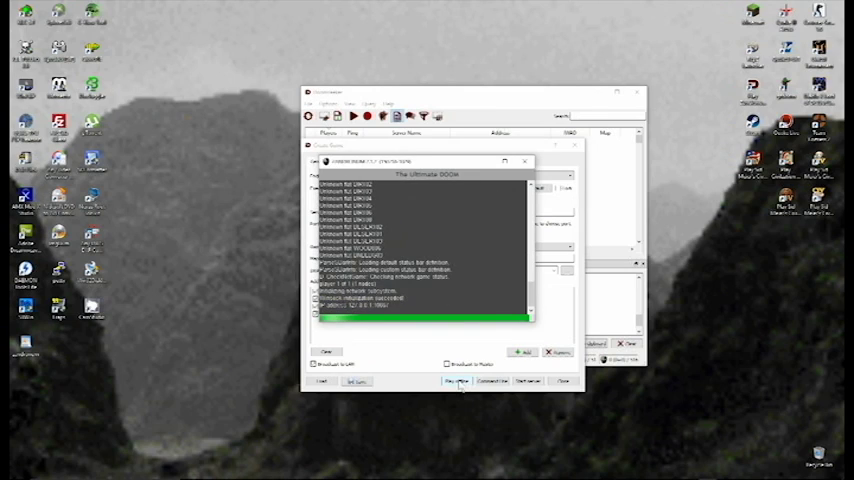
click(457, 381)
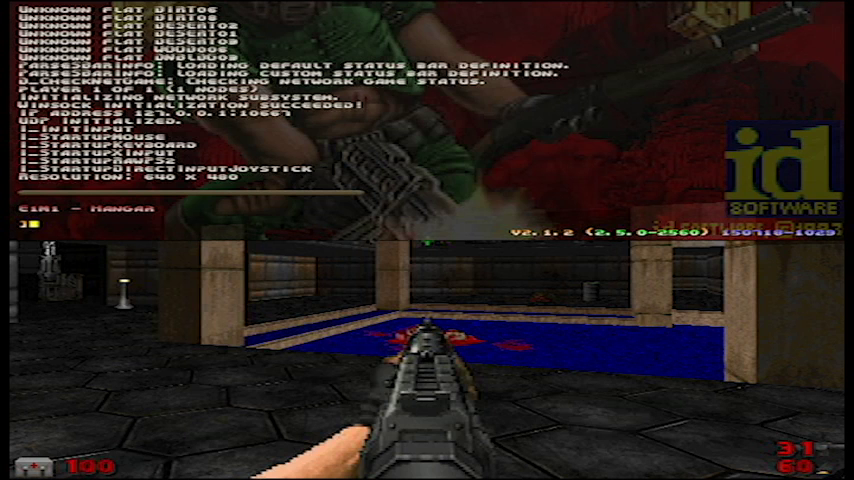
Enter 'changemap e1m8' in the Zandronum console.
text(CH)
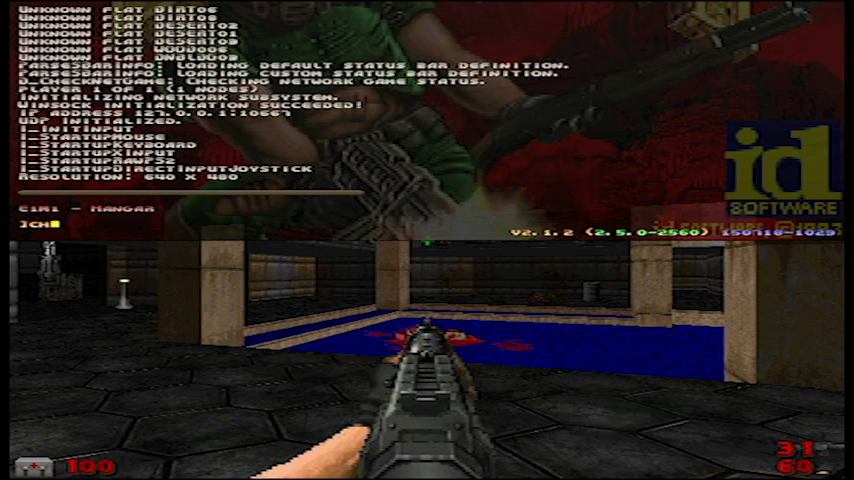
text(CHANGEMAP)
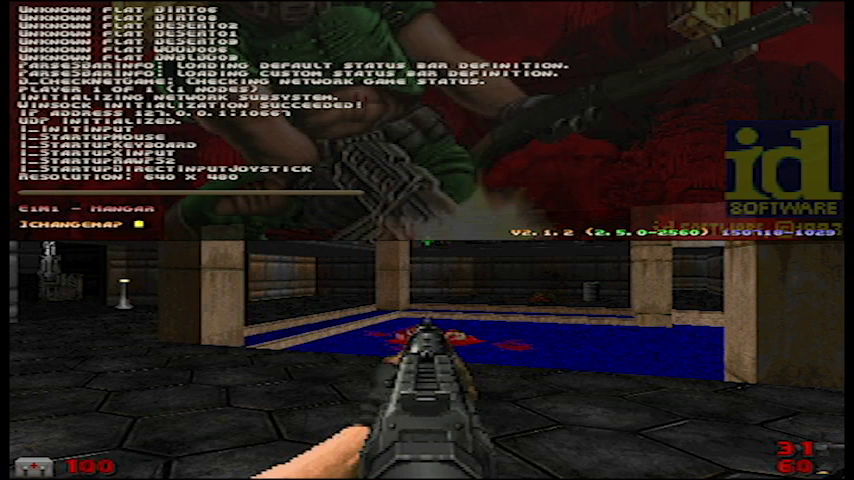
text(e1m8)
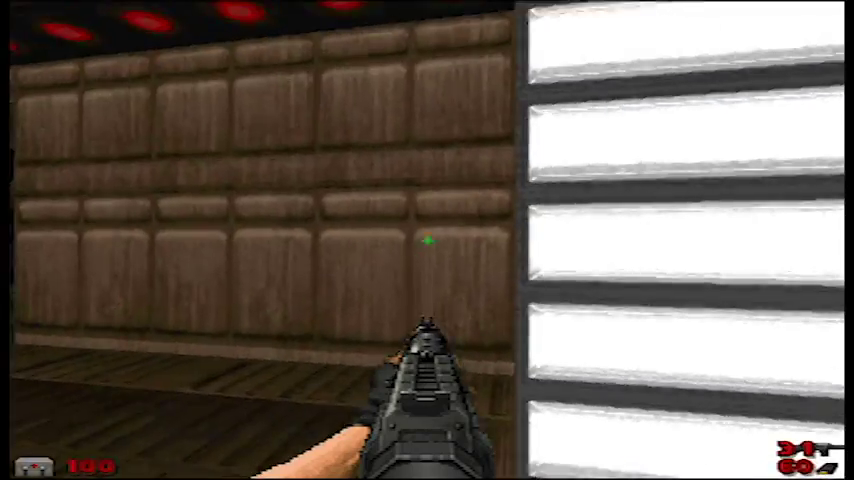
mouse_move(427, 240)
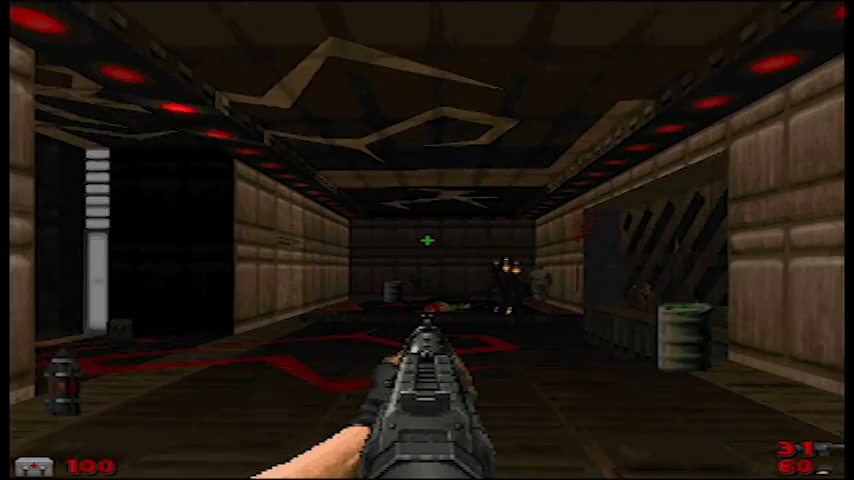
Walk forward through the E1M8 corridor toward the enemies.
key(W)
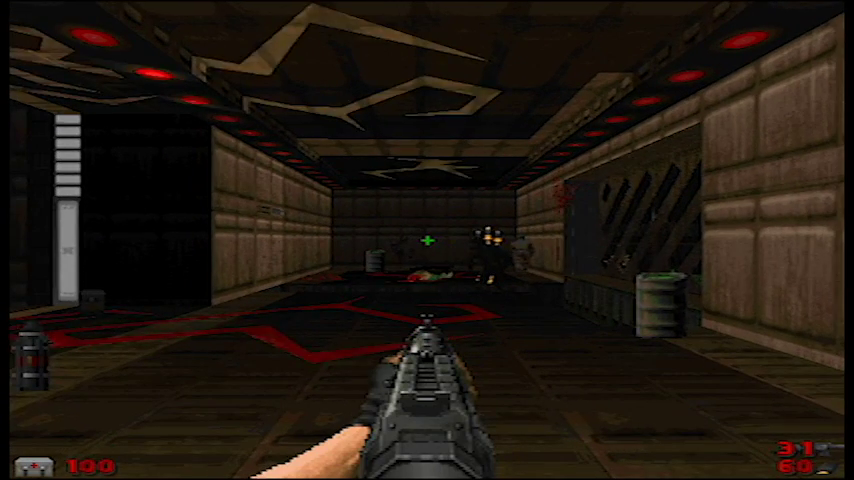